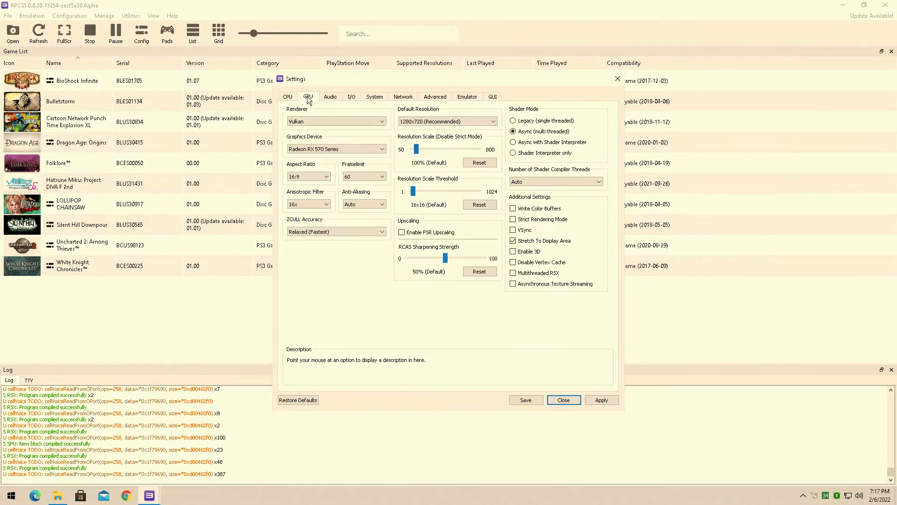
Step: Review the Audio, Network and GUI settings pages in turn, then confirm the dialog
left_click(329, 97)
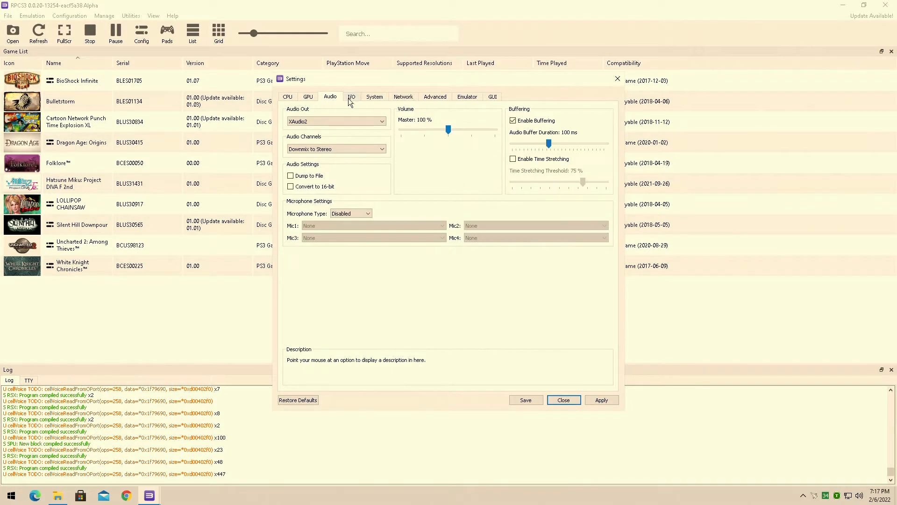
left_click(402, 97)
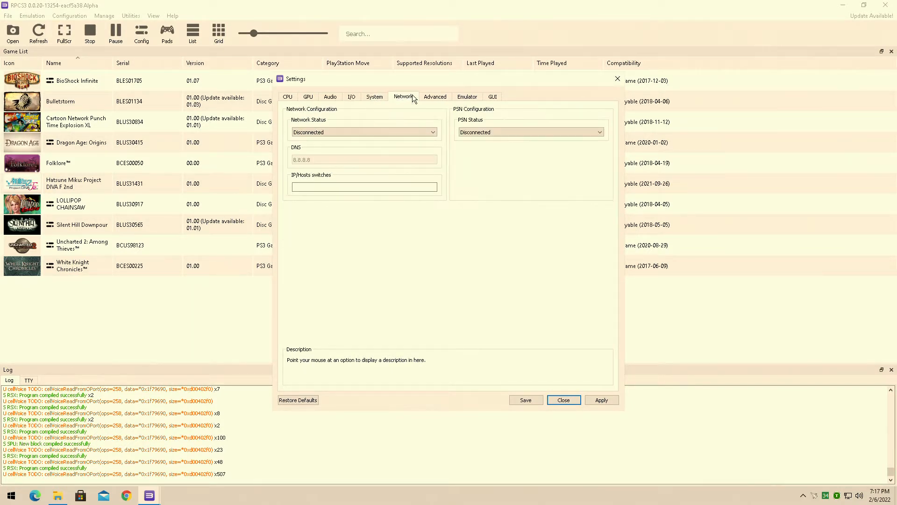
left_click(491, 96)
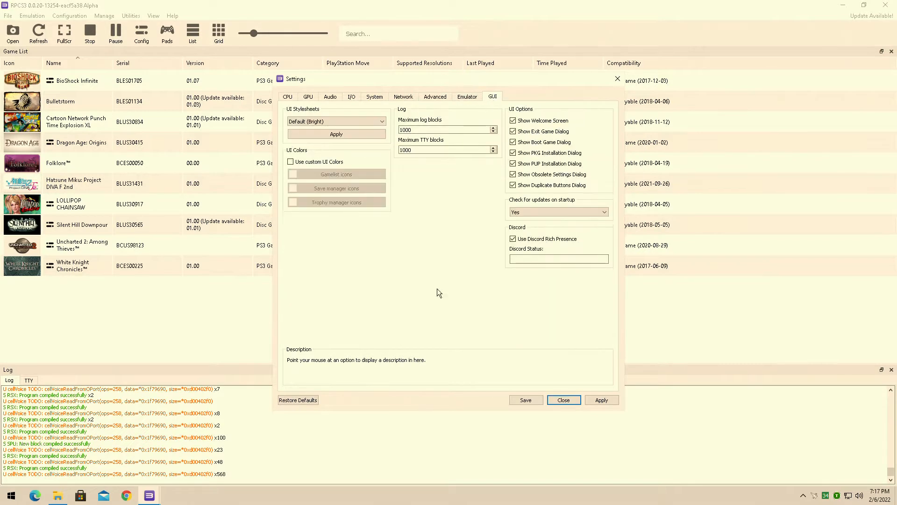
left_click(563, 399)
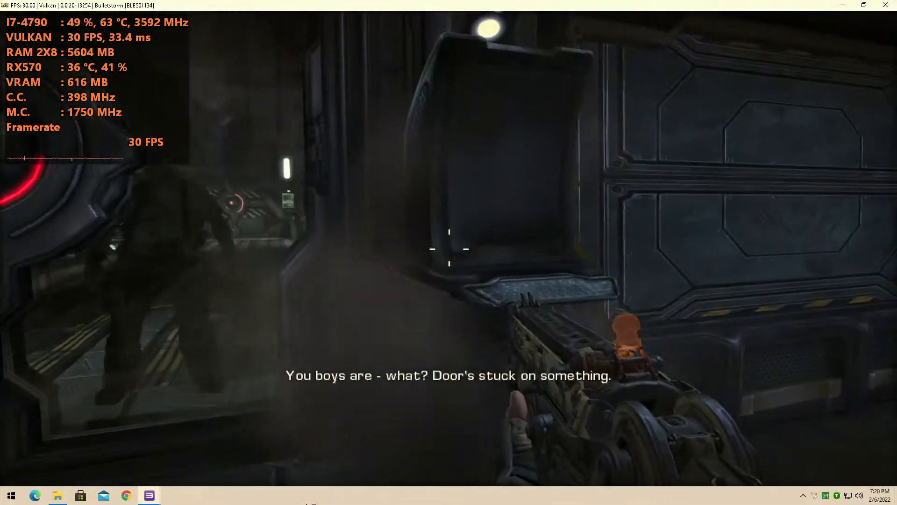
mouse_move(449, 252)
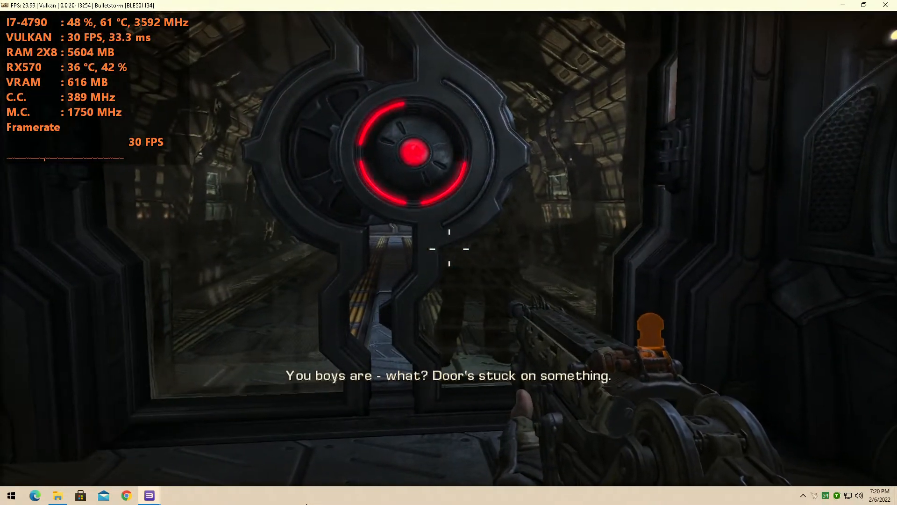